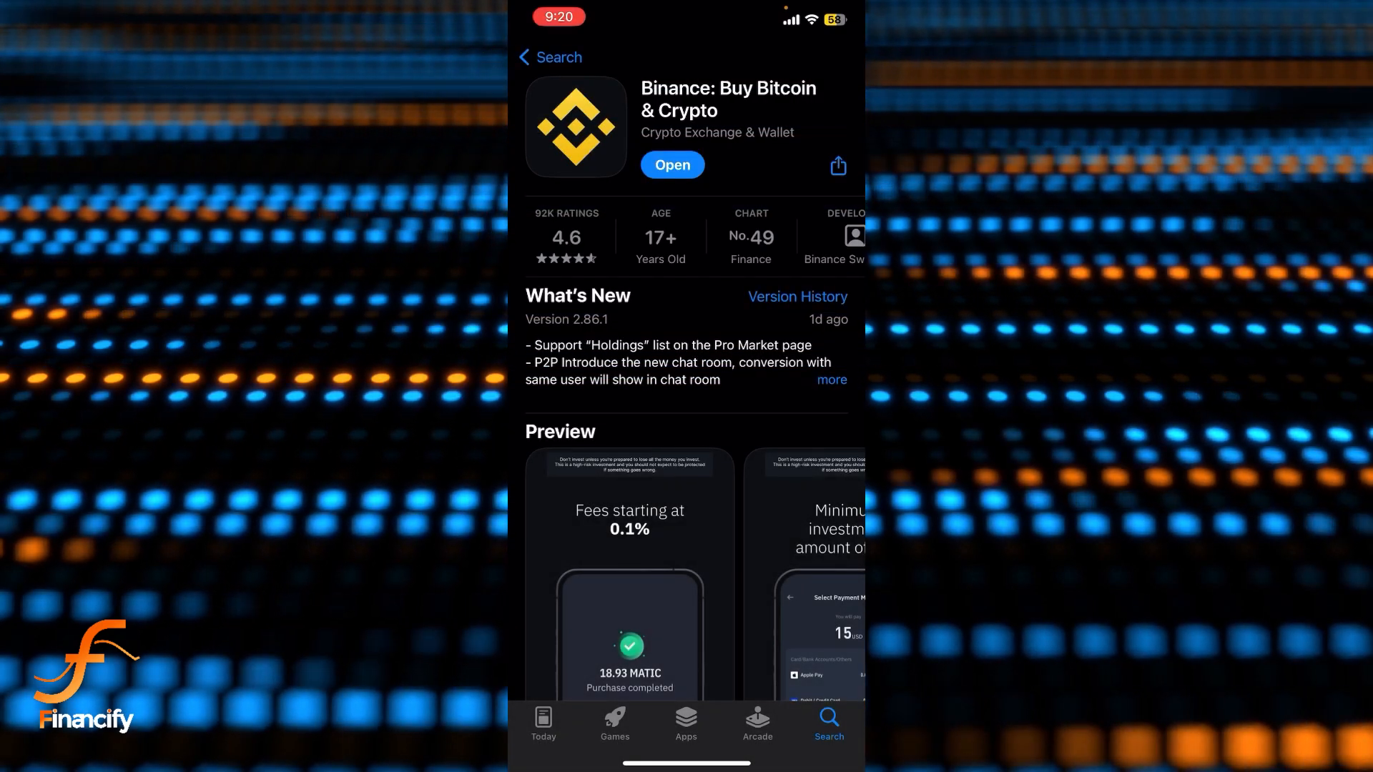
- Launch Binance from its App Store listing and wait for the hot coin prices
{"action": "left_click", "coordinate": [671, 164]}
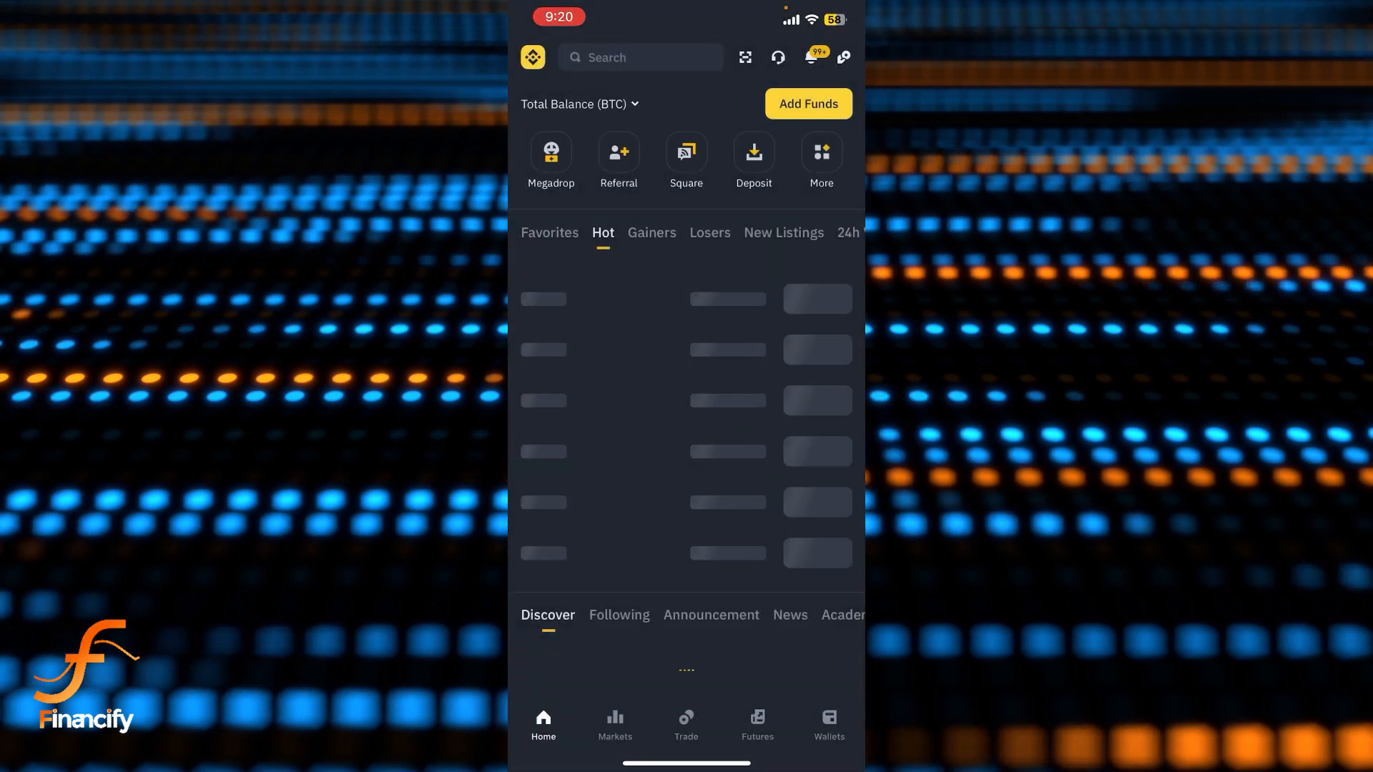
{"action": "type", "text": "DAR"}
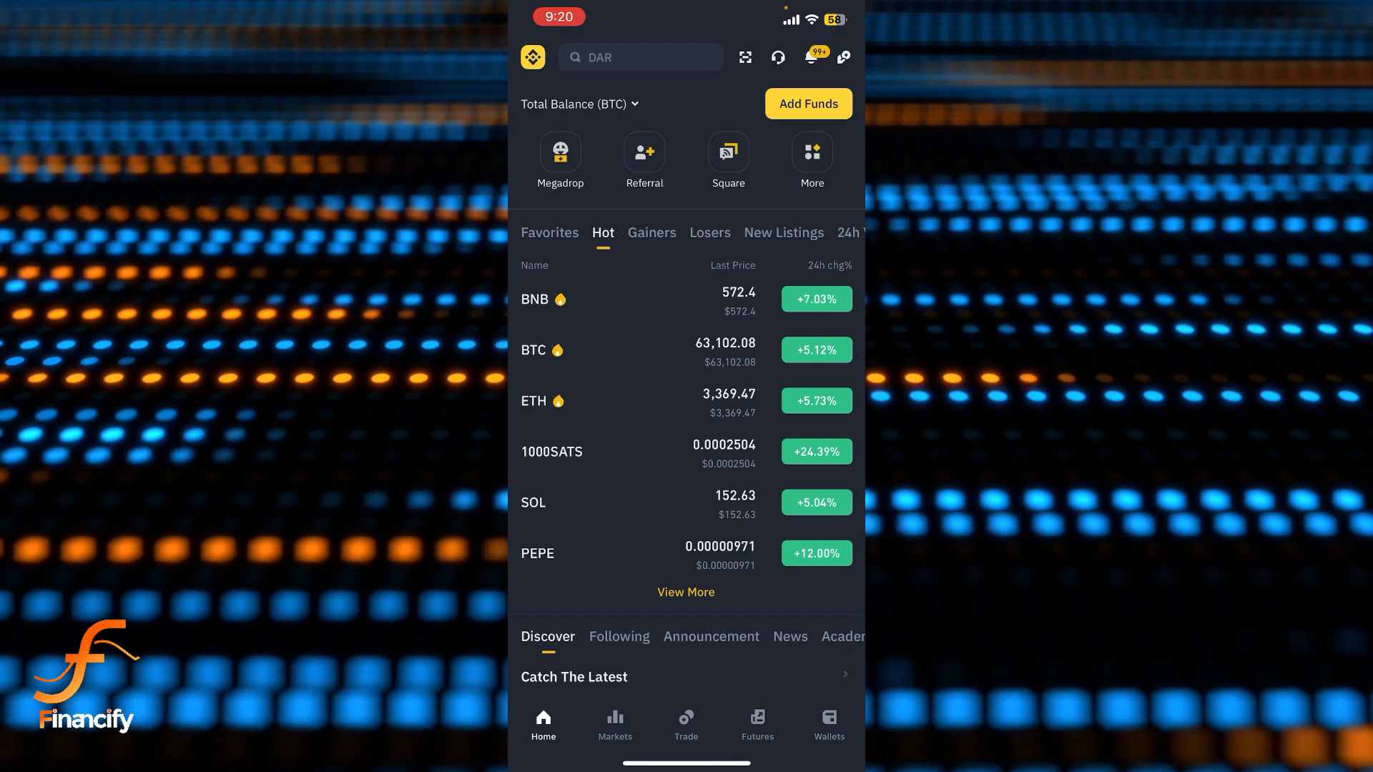
- Start a Spot wallet deposit to bring up the coin selection list
{"action": "left_click", "coordinate": [827, 723]}
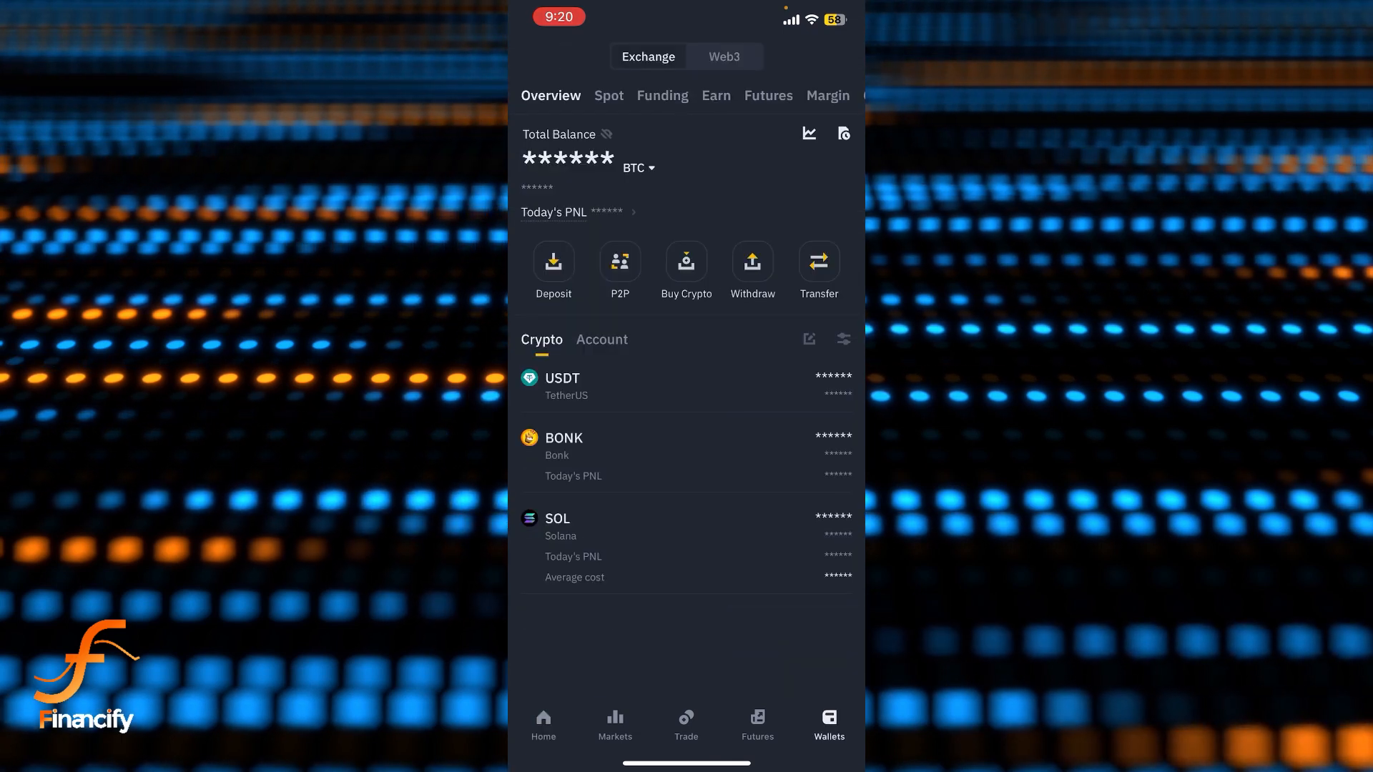
{"action": "left_click", "coordinate": [609, 95]}
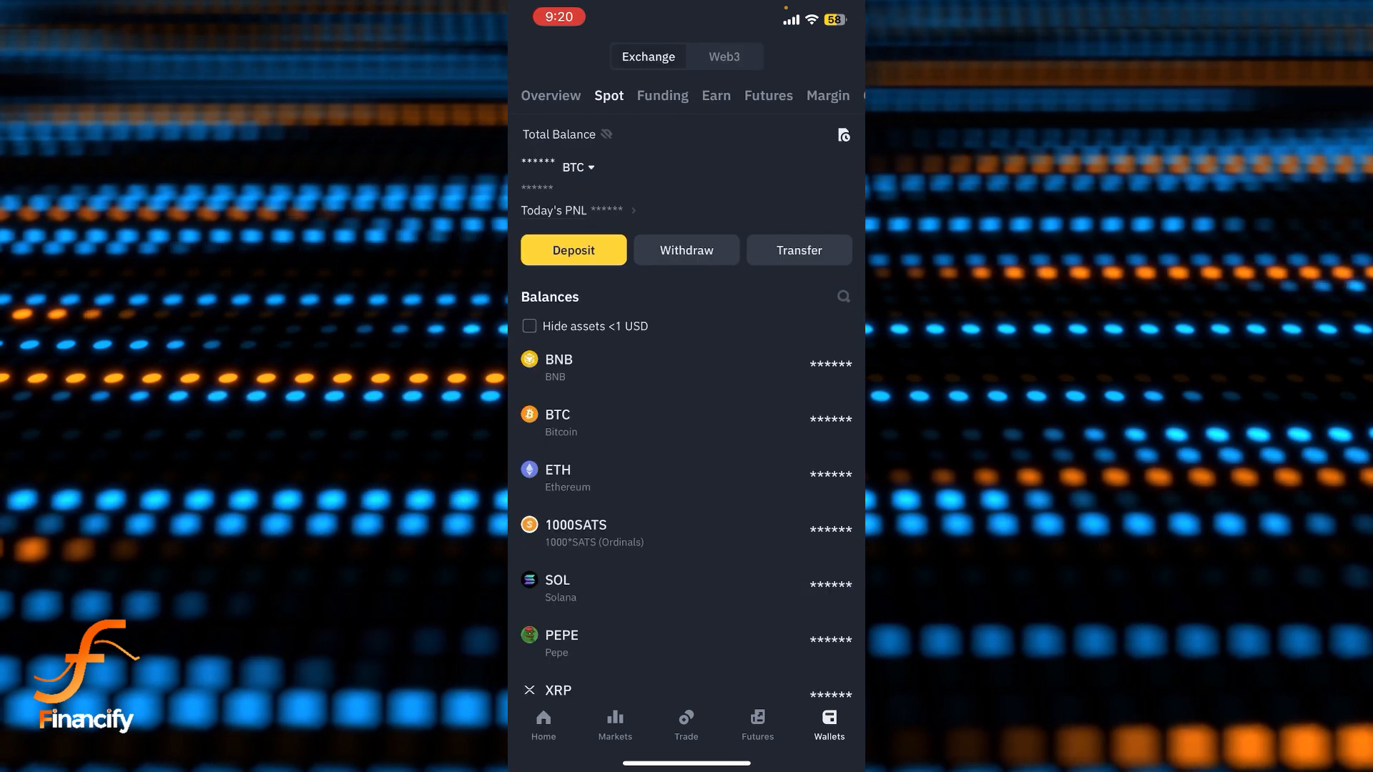
{"action": "left_click", "coordinate": [550, 95]}
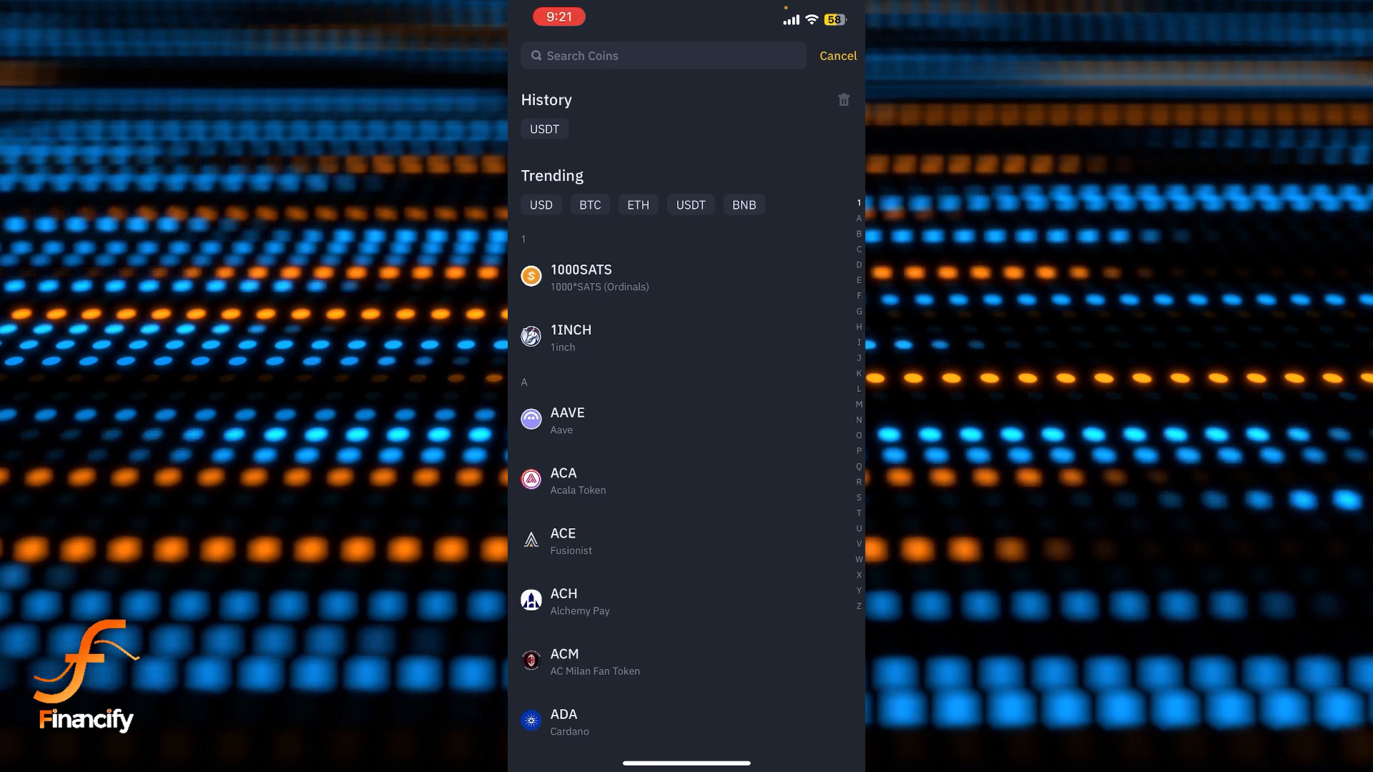
- Pick USDT to open its BNB Smart Chain (BEP20) deposit address and QR code
{"action": "left_click", "coordinate": [543, 129]}
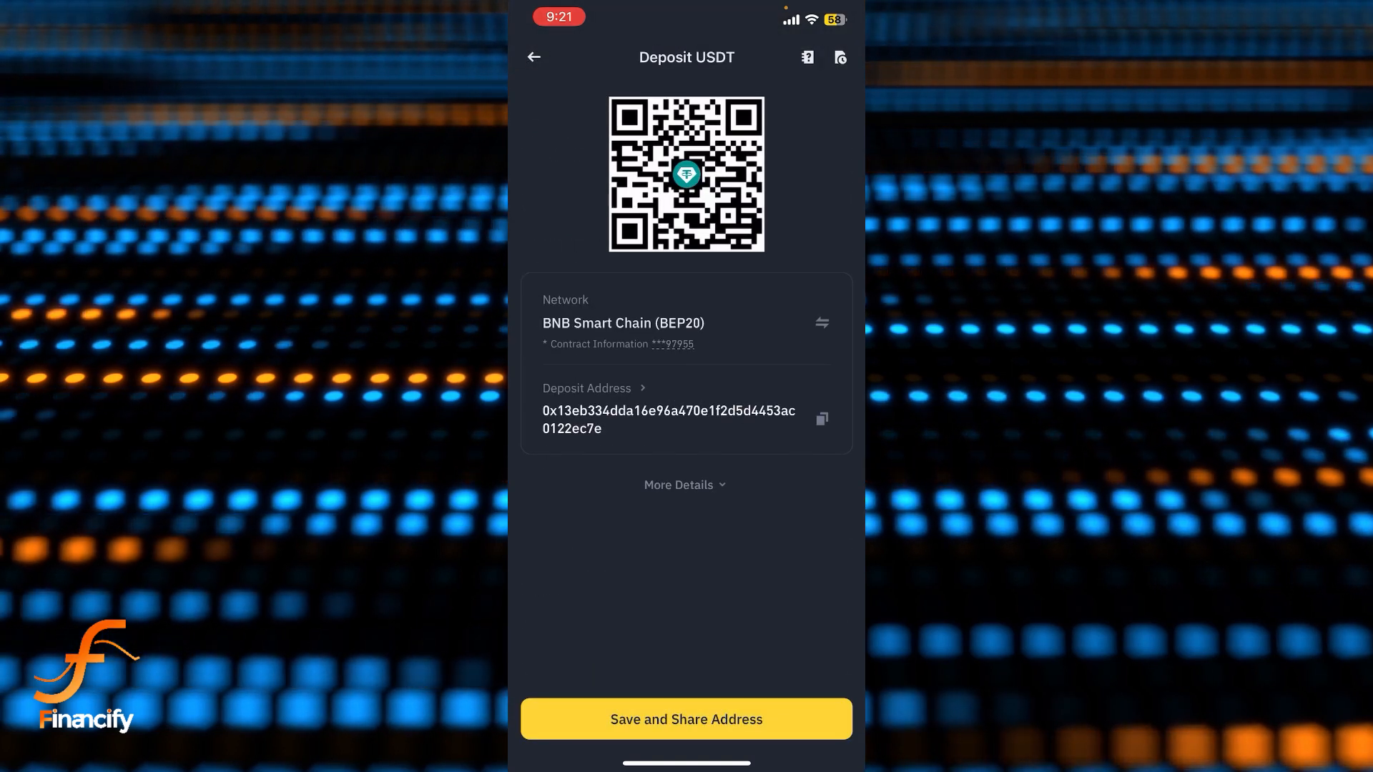
- Copy the BEP20 USDT deposit address with the copy icon beside it
{"action": "left_click", "coordinate": [820, 417]}
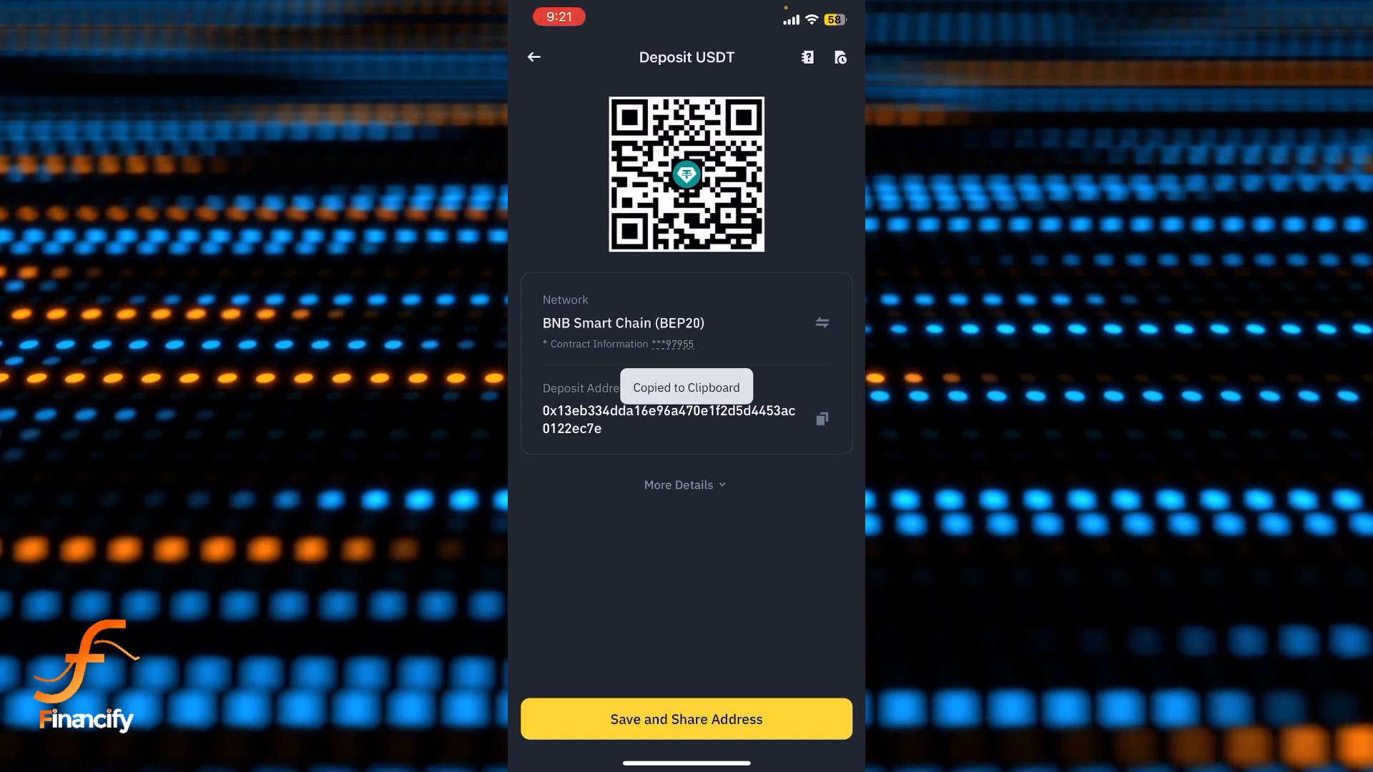
{"action": "left_click", "coordinate": [820, 418]}
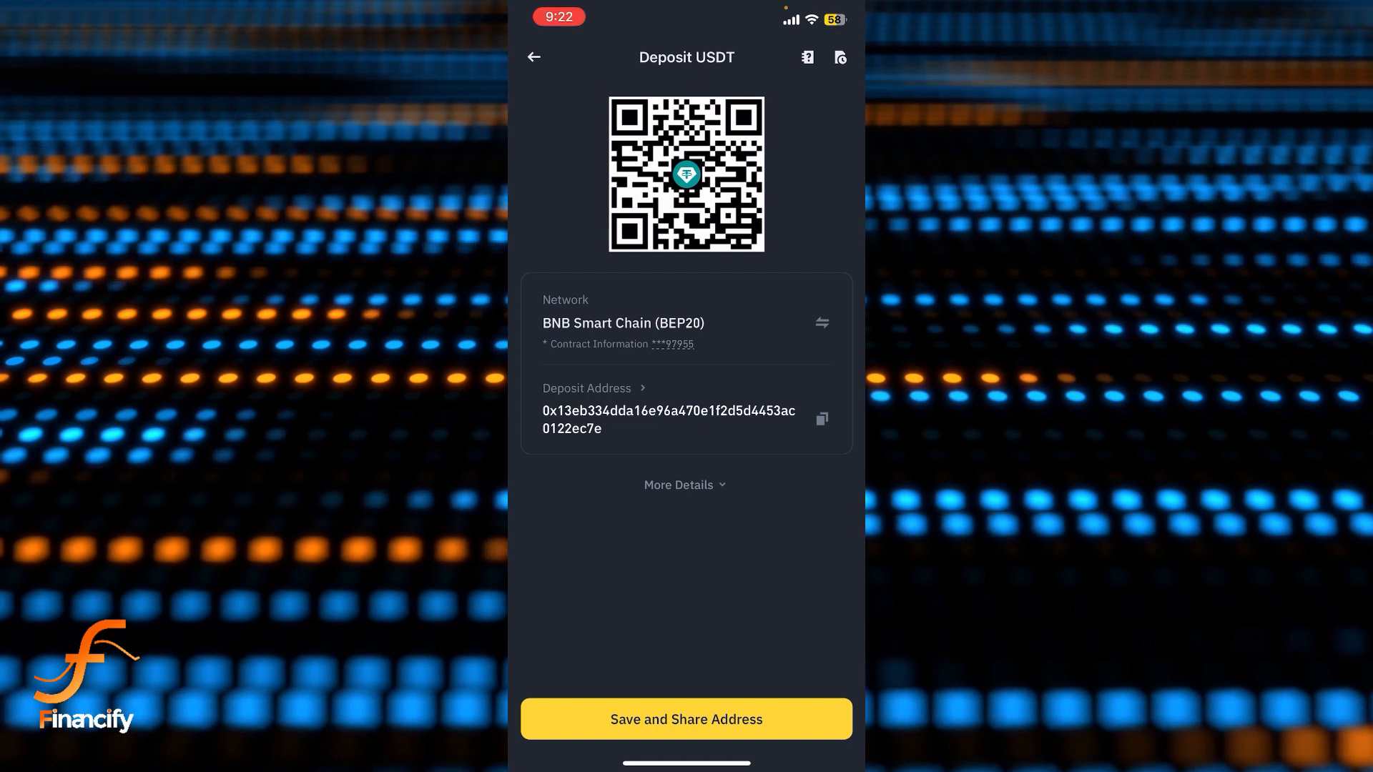
{"action": "left_click", "coordinate": [820, 418]}
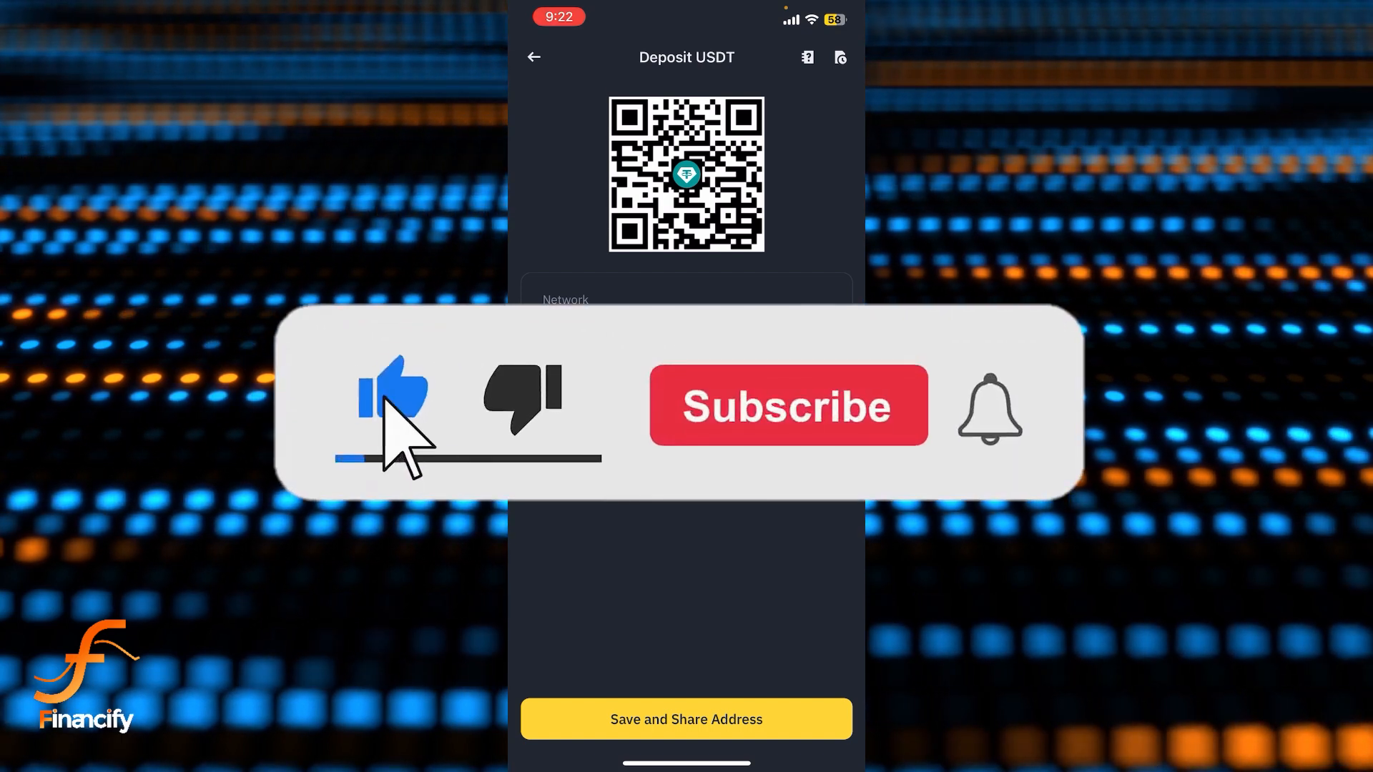
{"action": "left_click", "coordinate": [787, 405]}
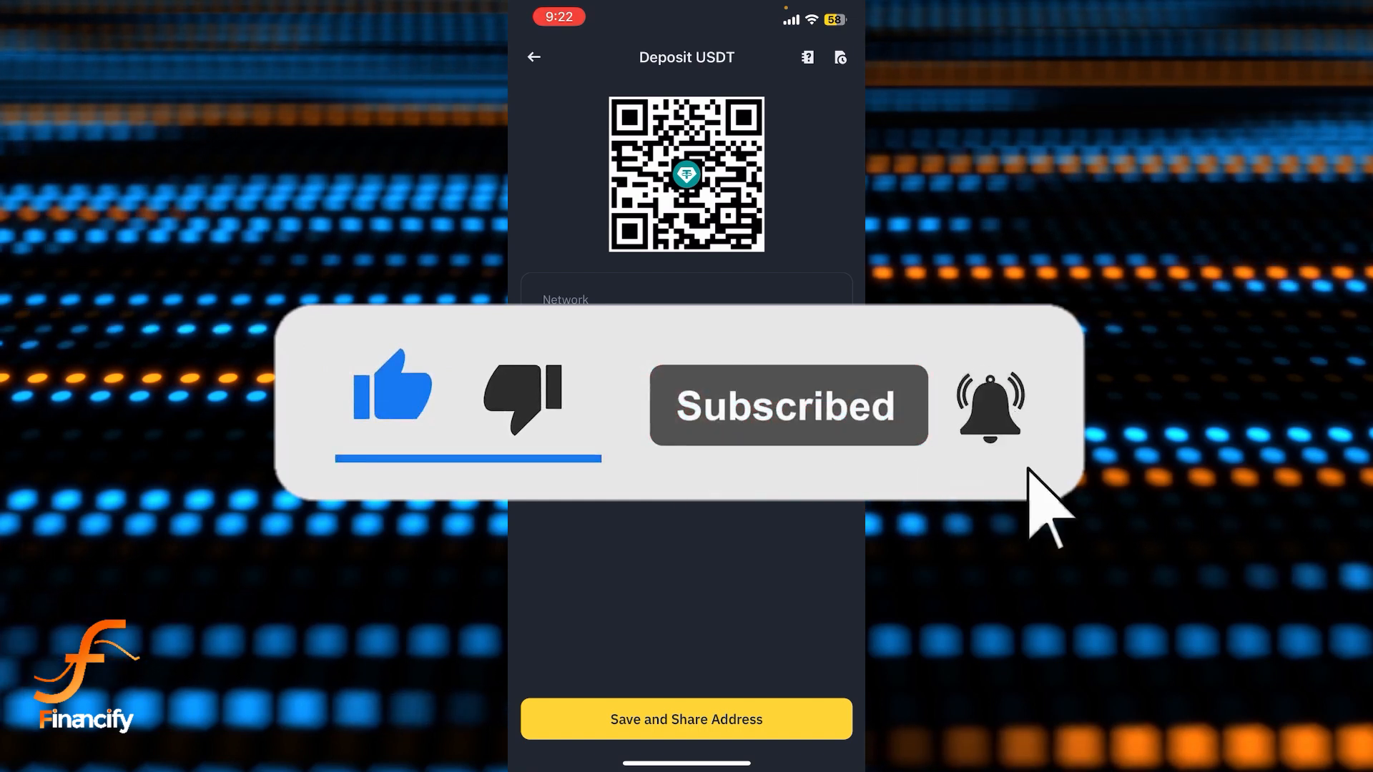